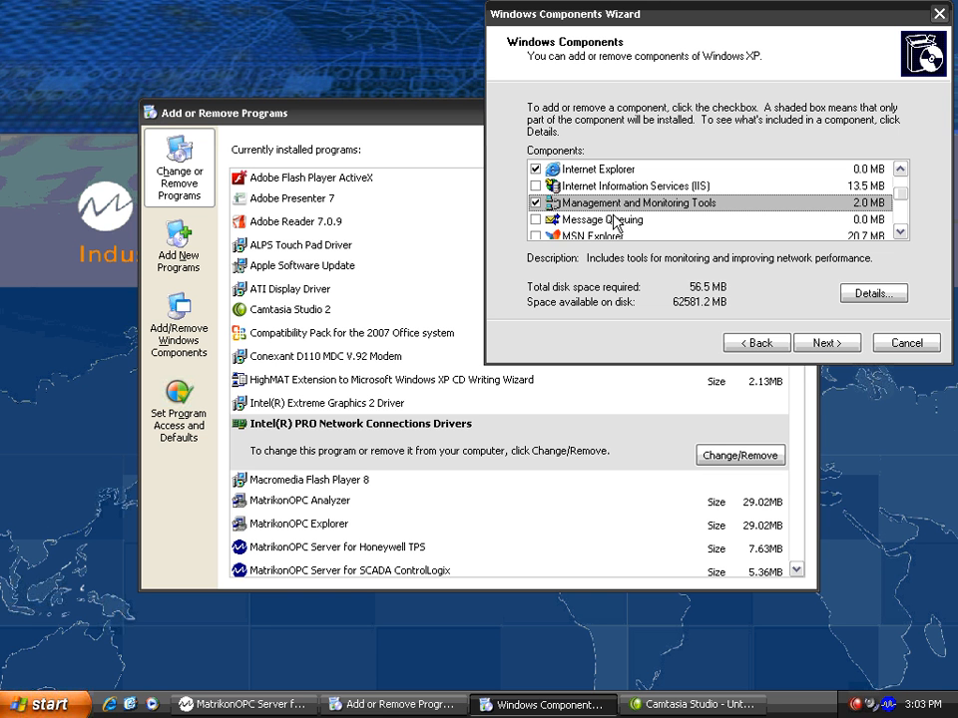
- Add the Simple Network Management Protocol component under Management and Monitoring Tools, then close Add/Remove Programs
left_click(40, 702)
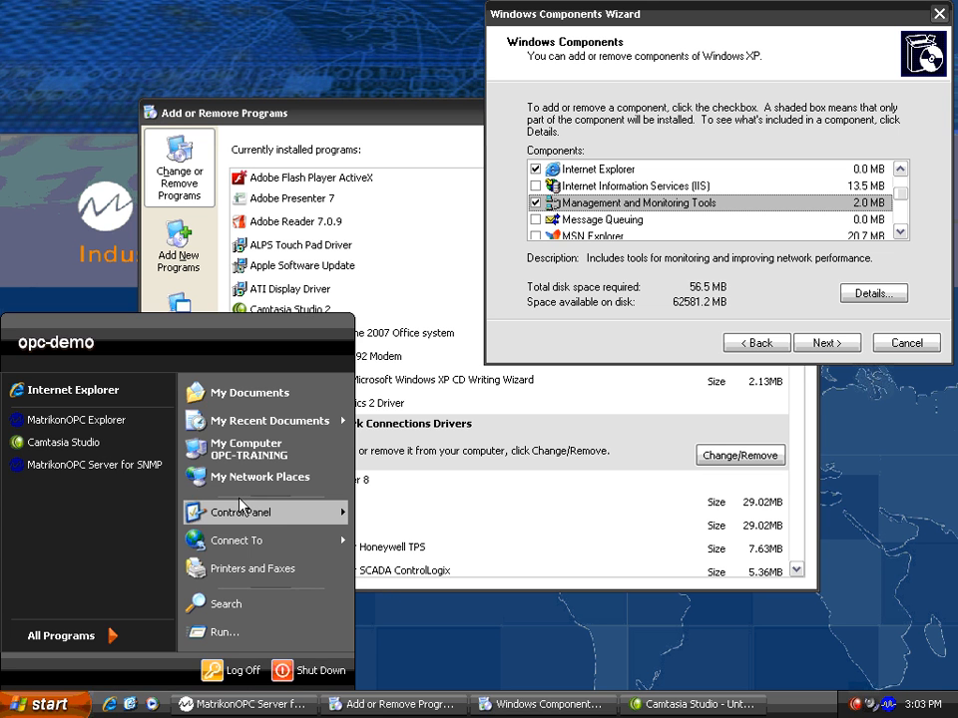
left_click(240, 511)
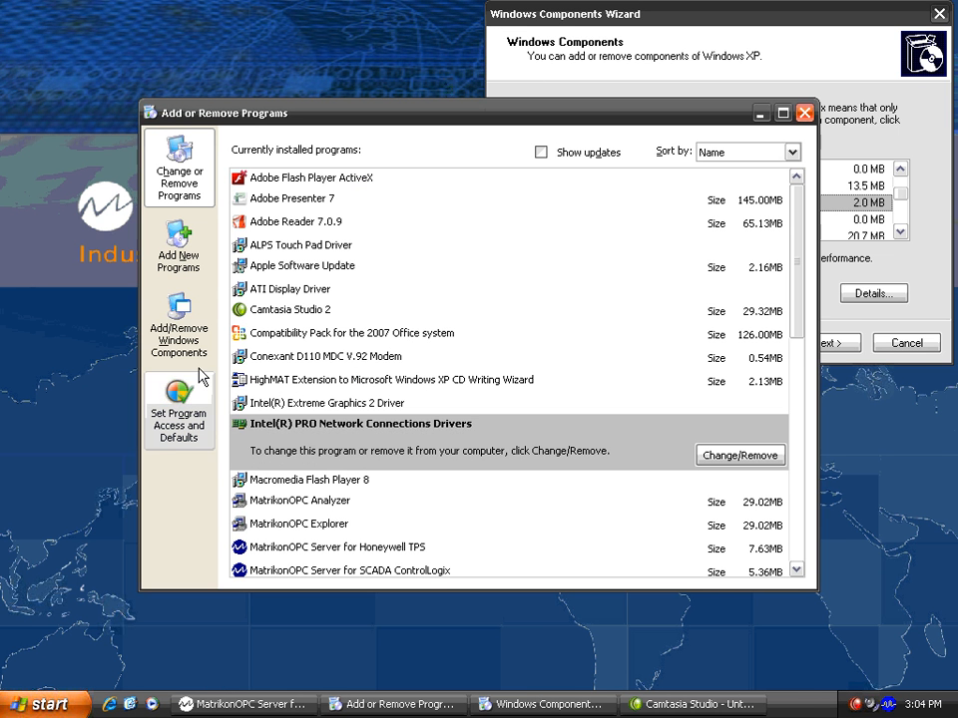
mouse_move(635, 32)
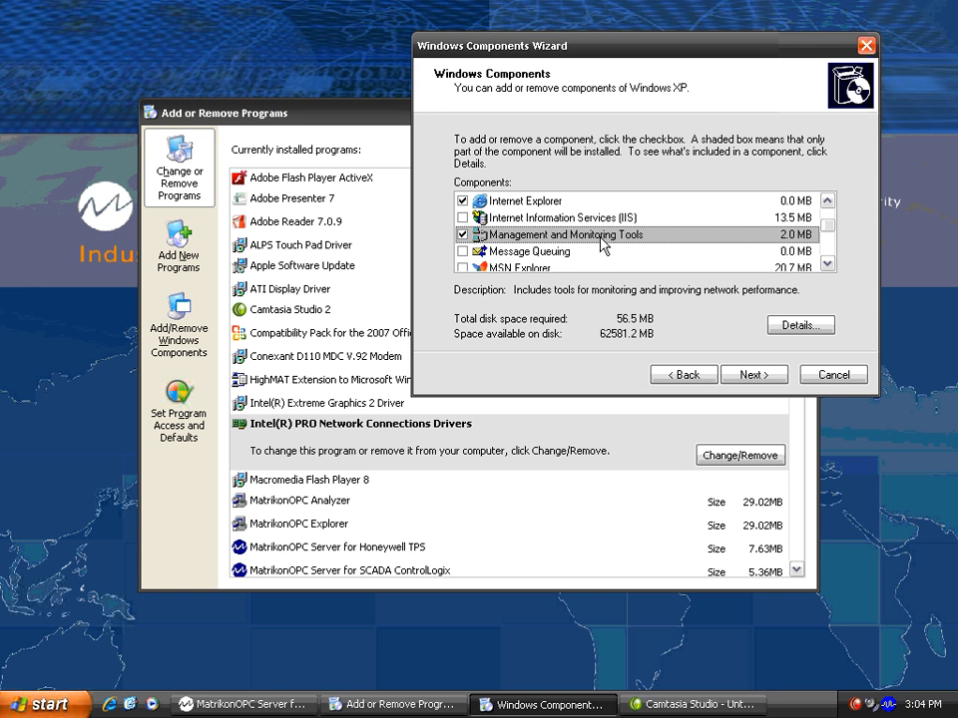
left_click(799, 324)
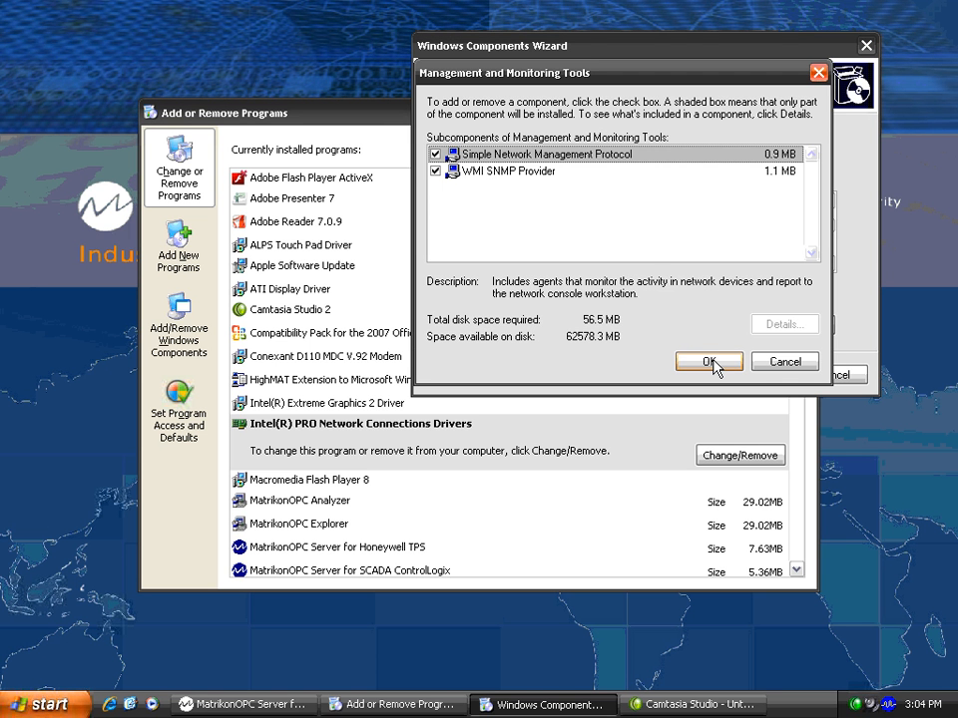
left_click(708, 361)
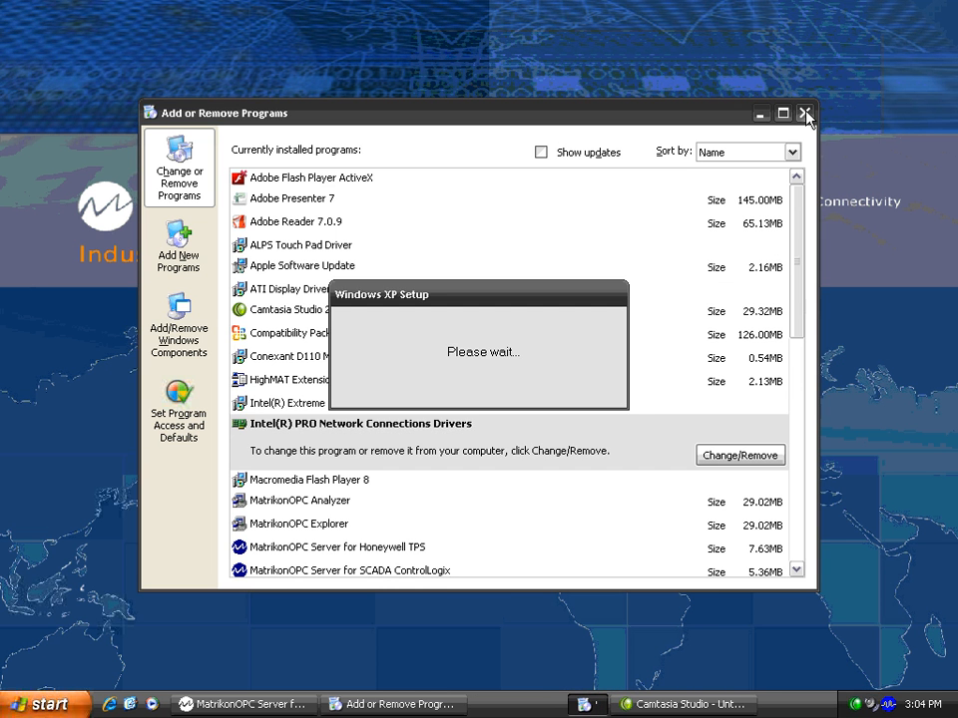
left_click(807, 112)
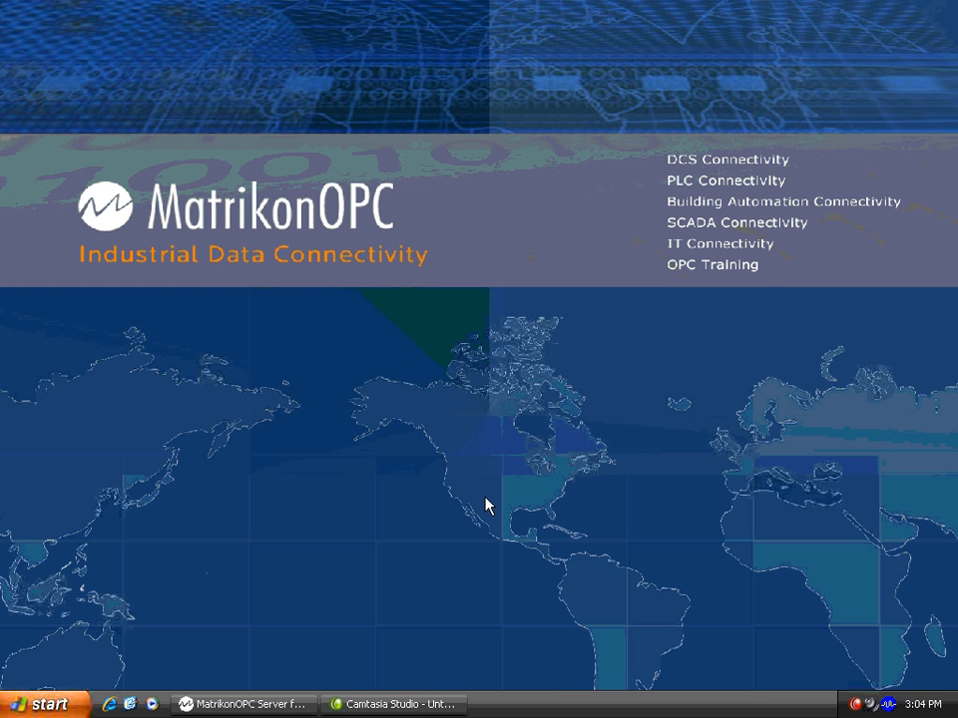
- Launch MatrikonOPC Server for SNMP from All Programs, showing its empty device list
left_click(42, 702)
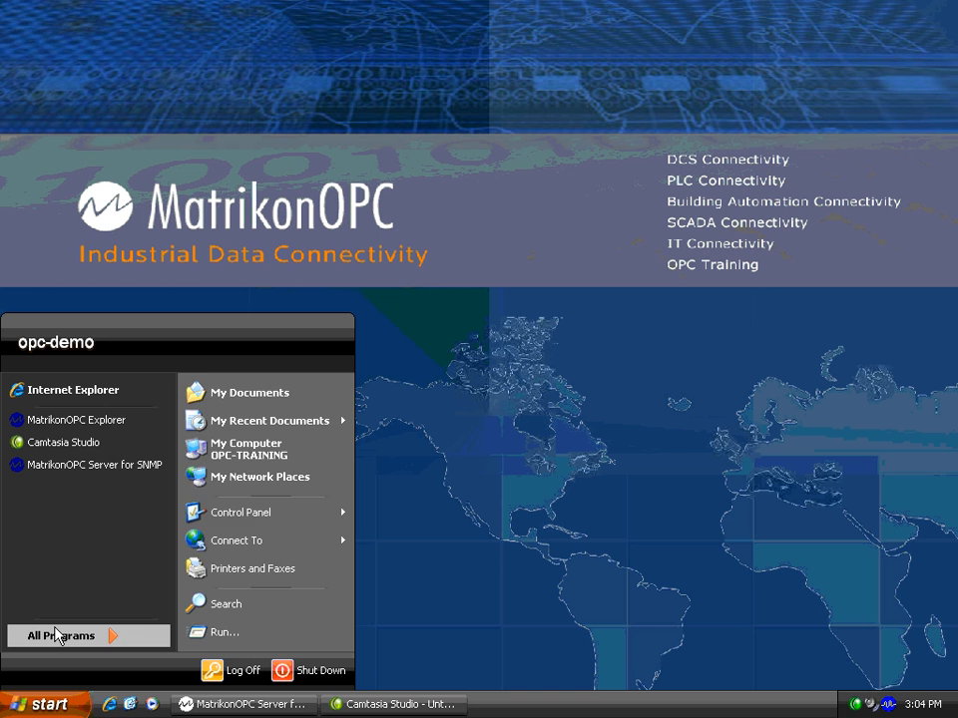
left_click(62, 634)
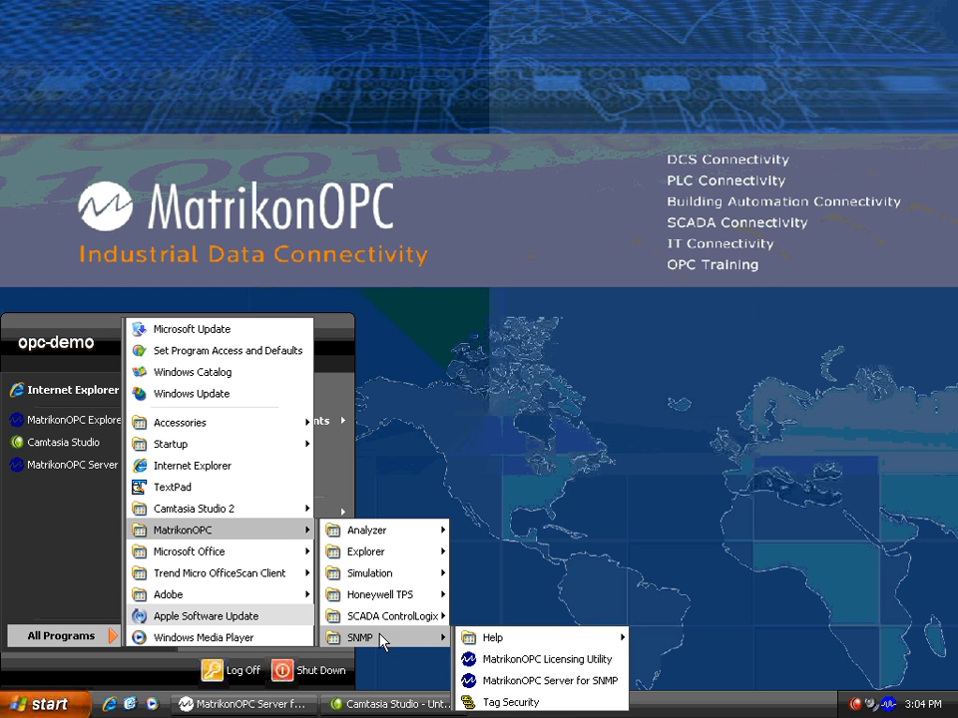
mouse_move(547, 681)
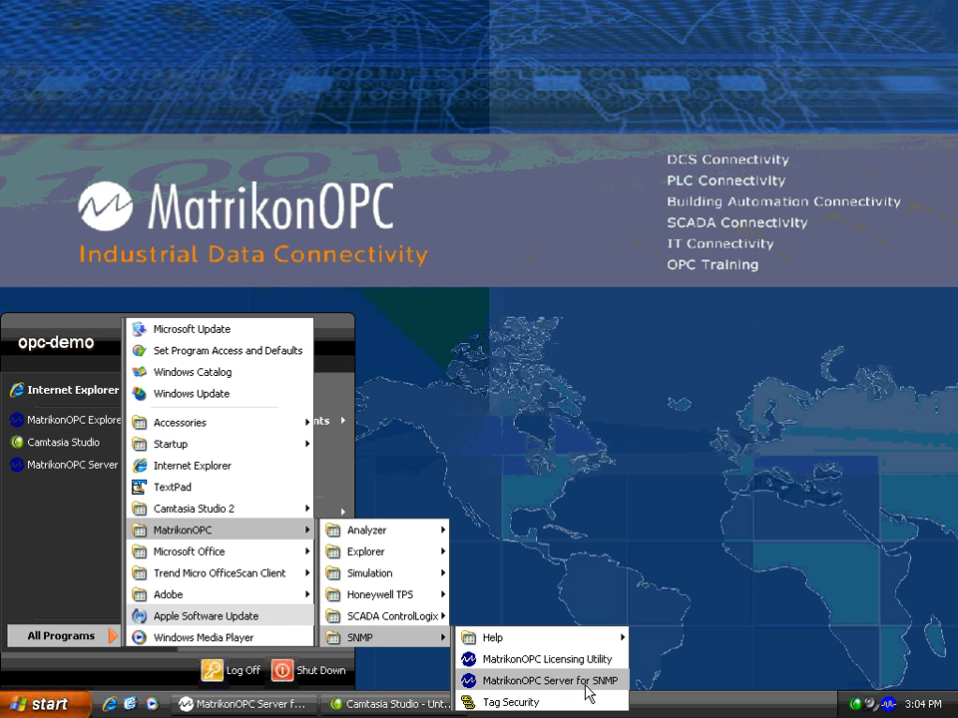
mouse_move(657, 535)
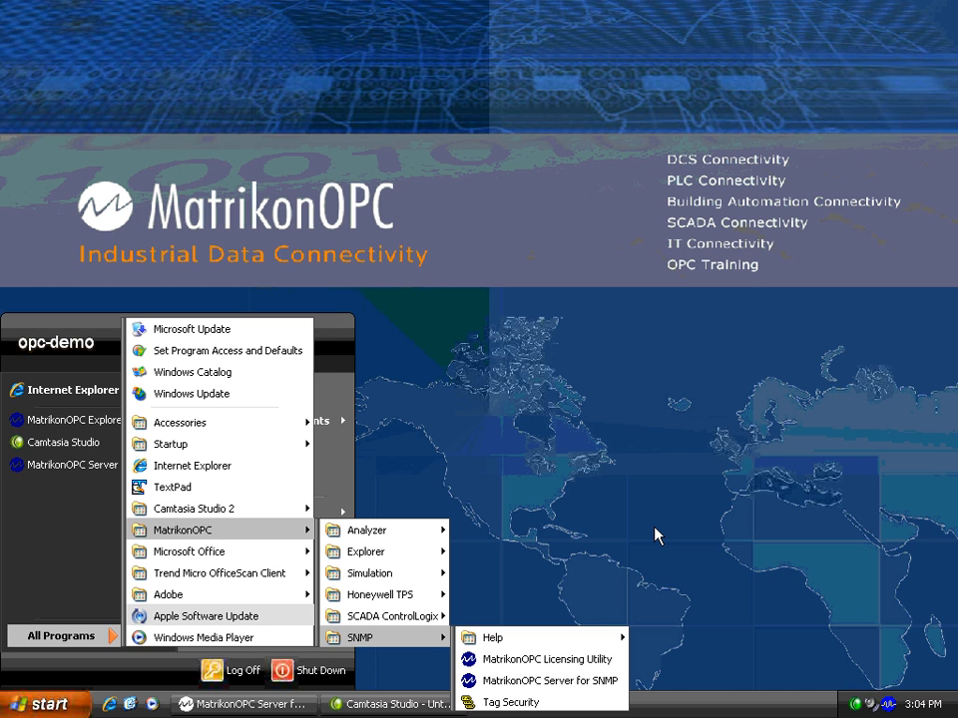
left_click(547, 658)
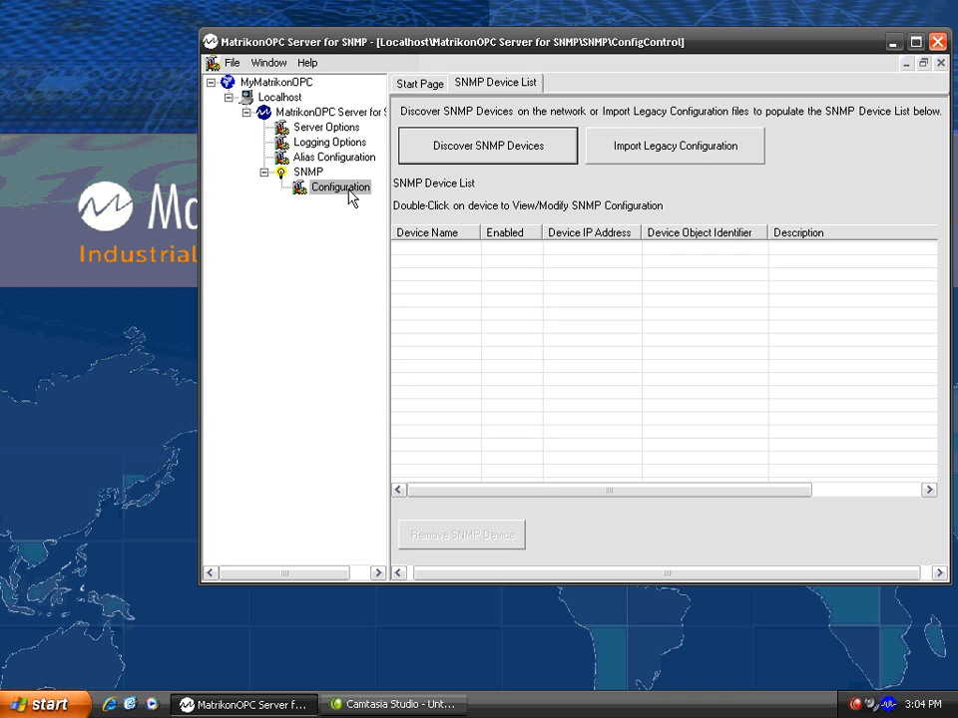
- Run Discover SNMP Devices over 127.0.0.1 so the local device is listed as enabled
left_click(487, 146)
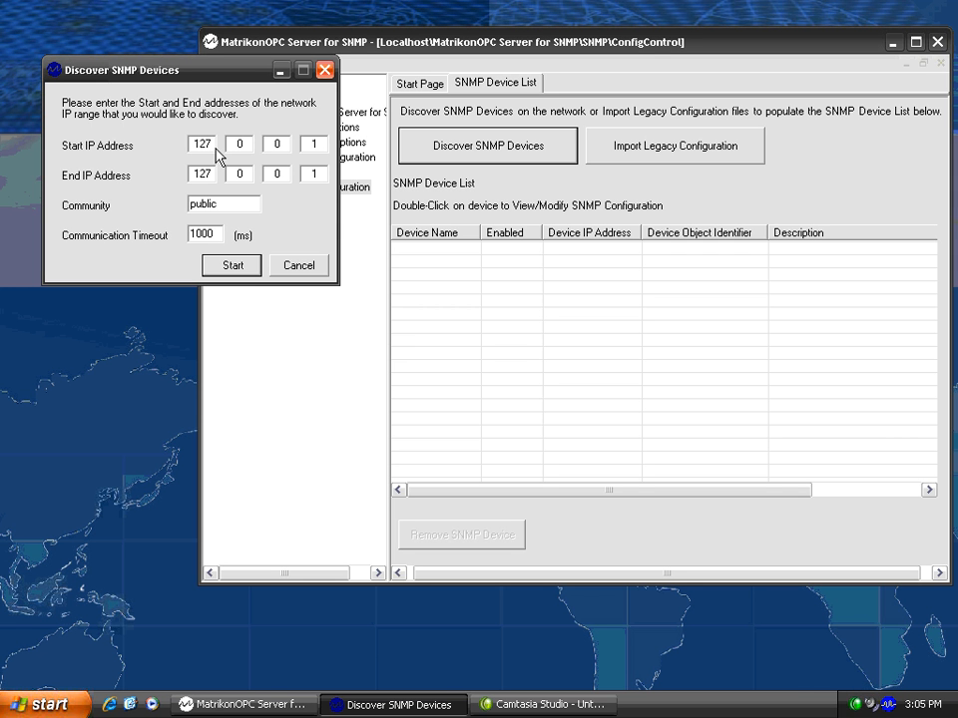
mouse_move(255, 166)
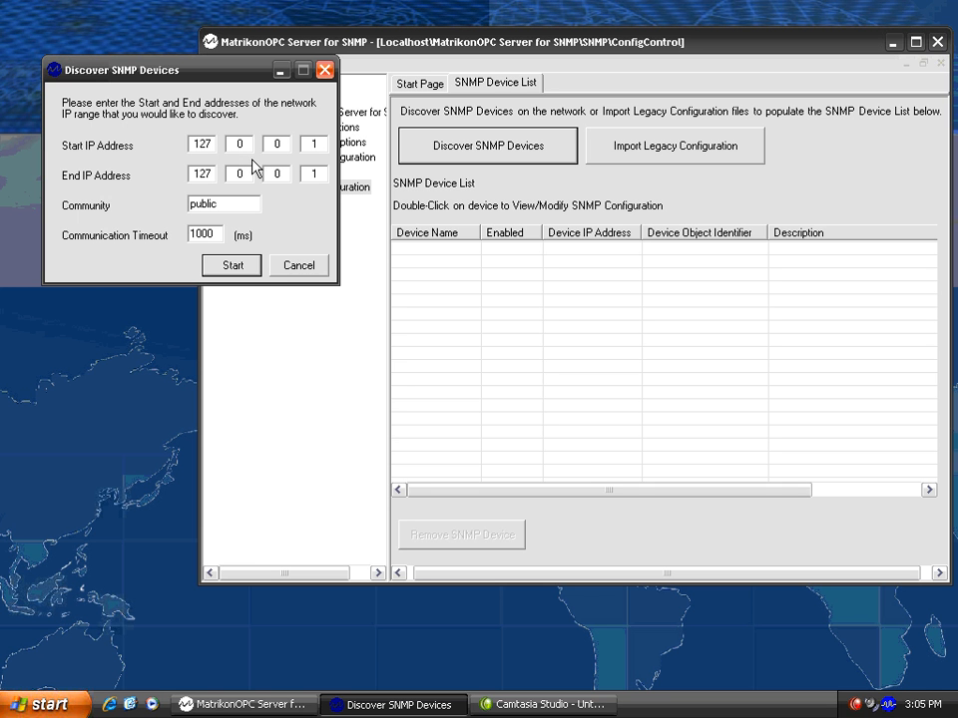
left_click(231, 263)
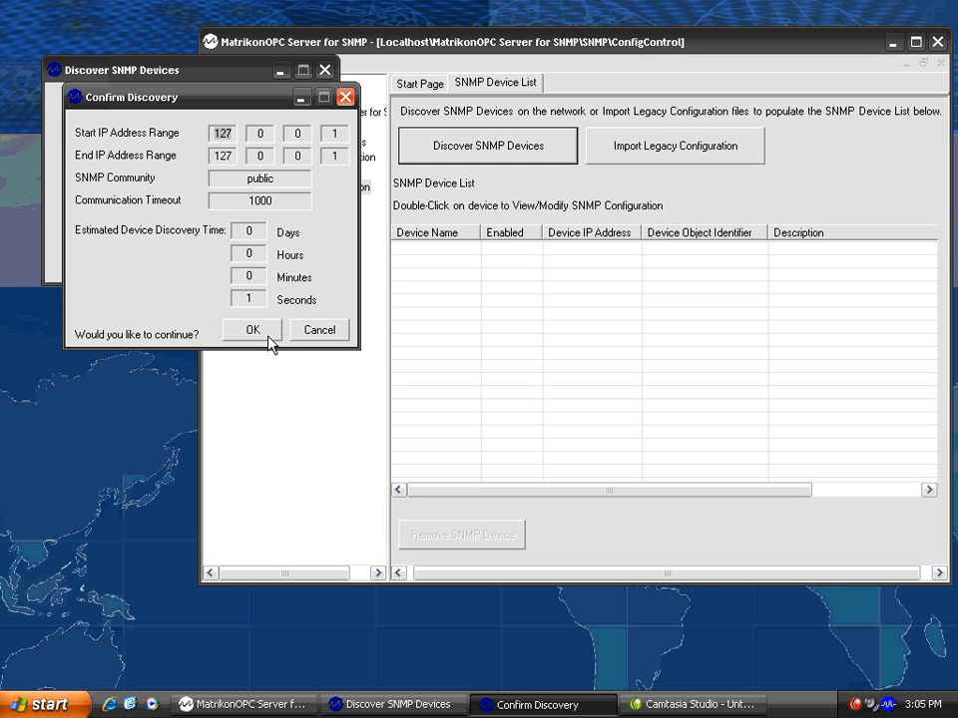
left_click(251, 330)
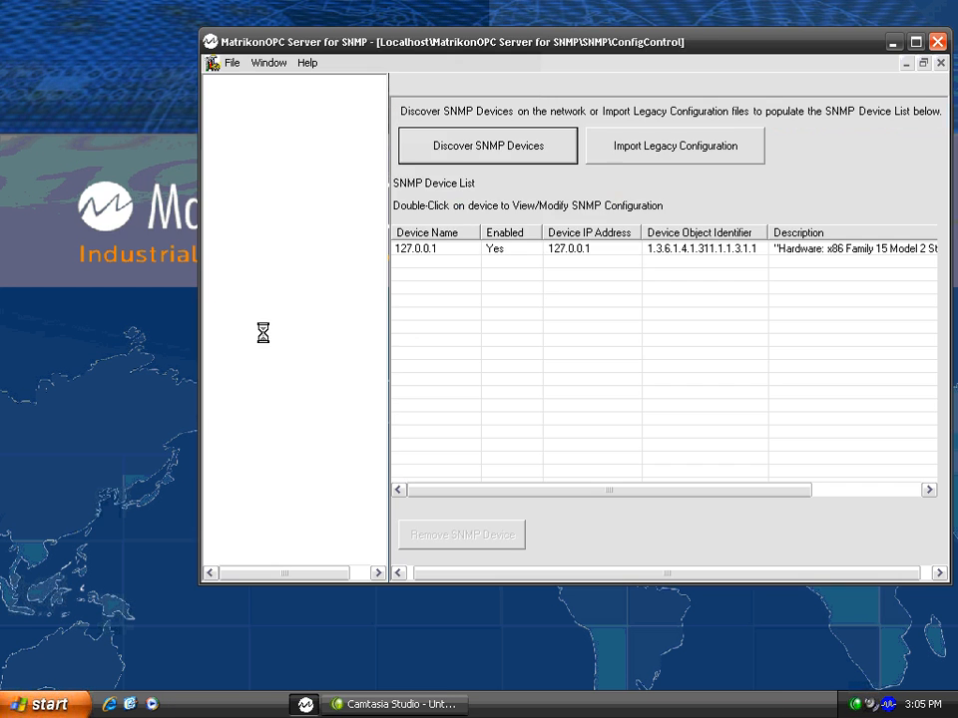
left_click(487, 143)
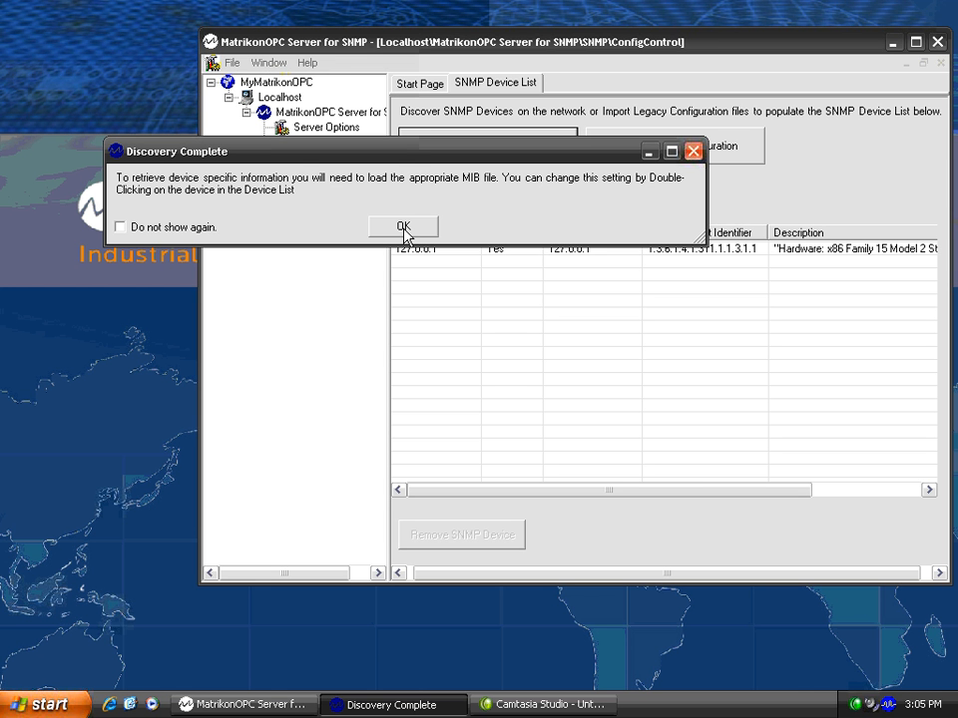
left_click(403, 226)
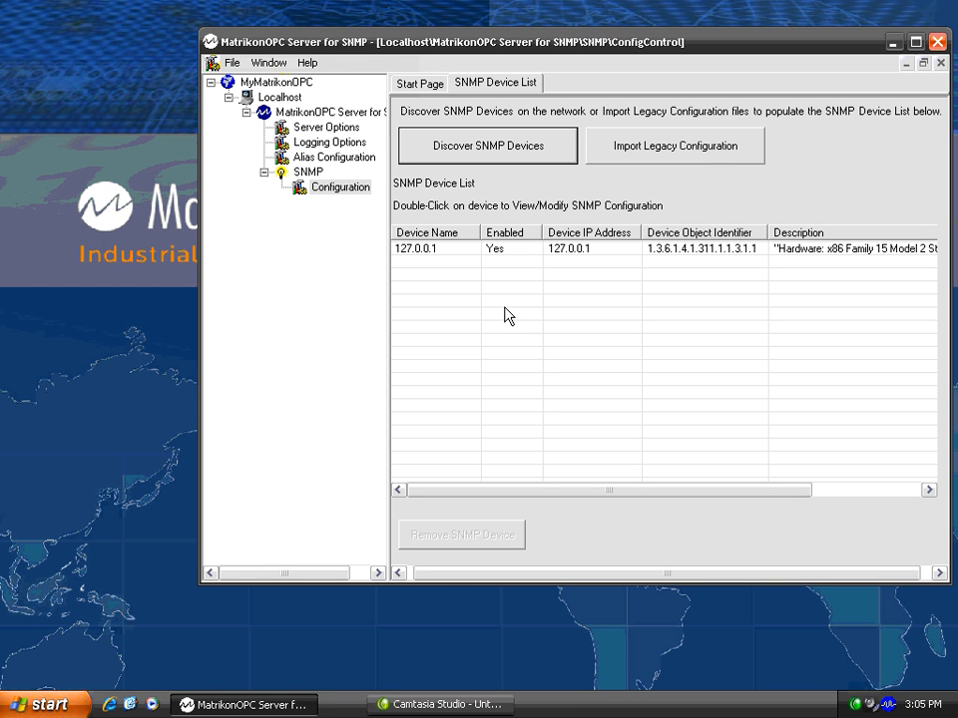
mouse_move(507, 311)
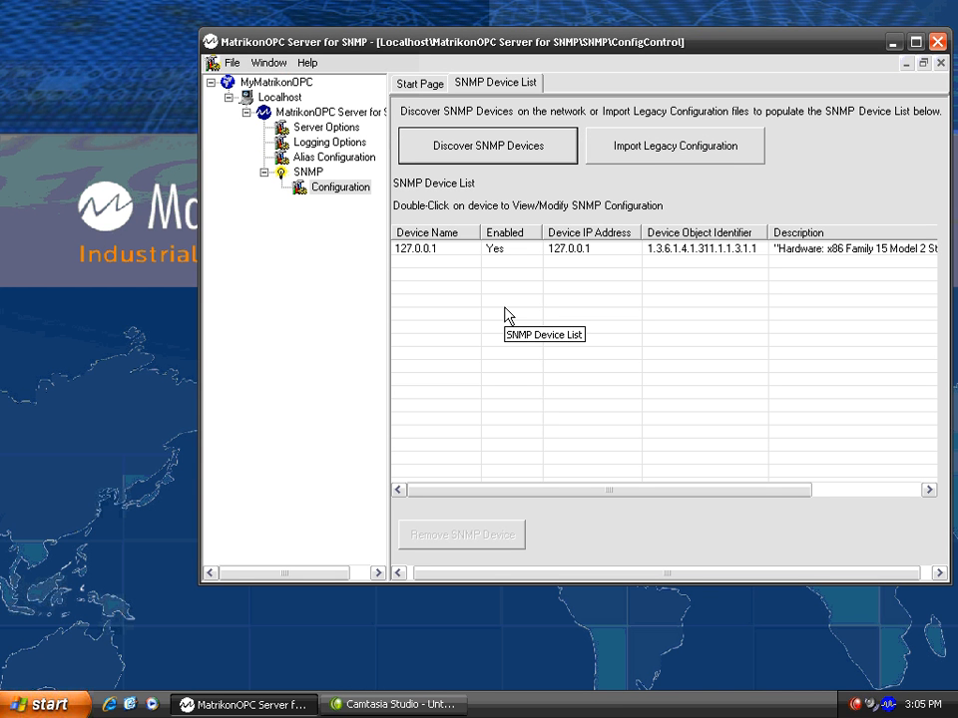
mouse_move(515, 256)
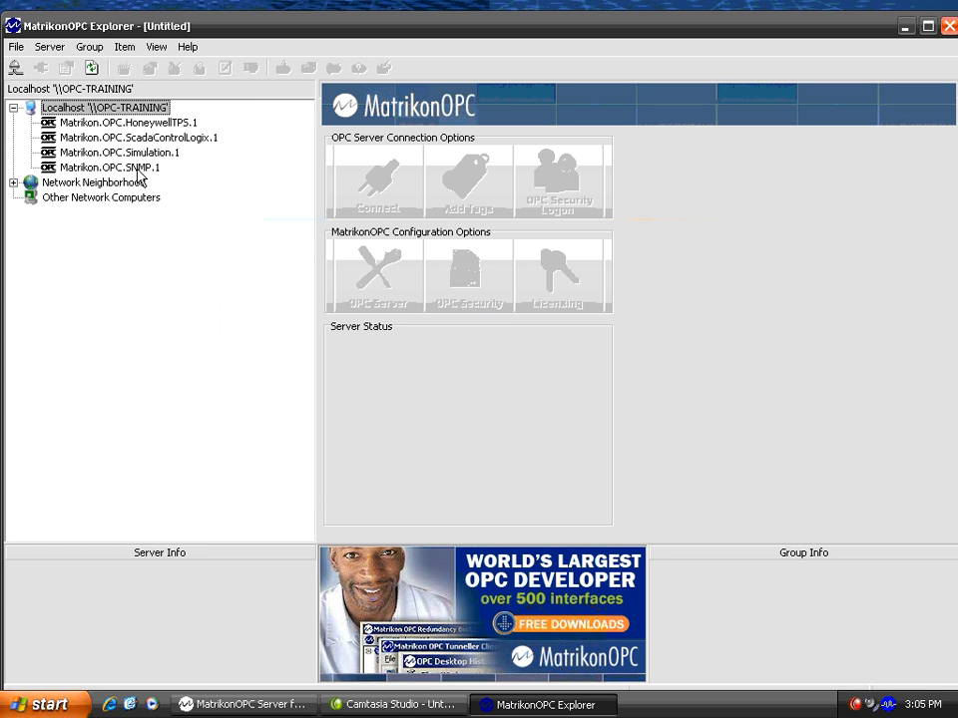
- Add a group on Matrikon.OPC.SNMP.1 containing all available tags from the 127.0.0.1 device
right_click(110, 168)
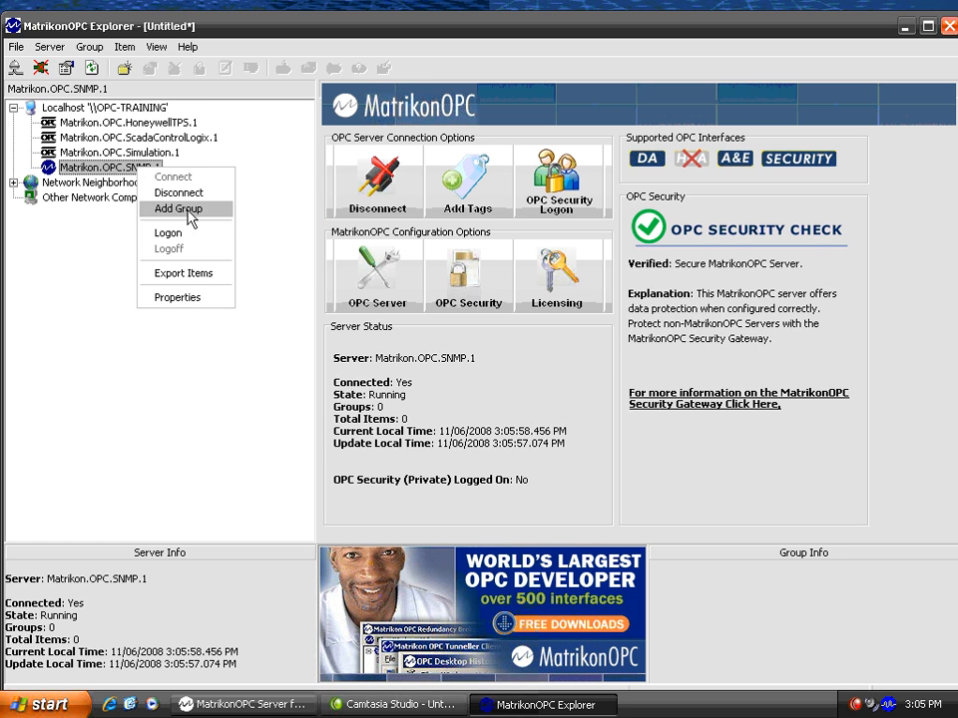
left_click(178, 209)
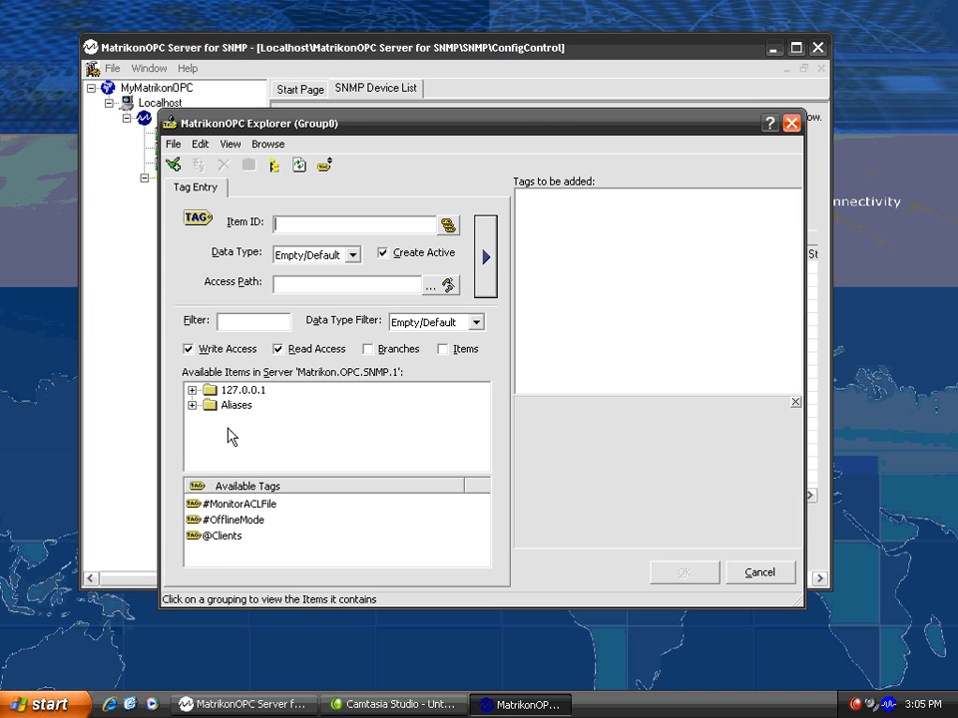
left_click(244, 389)
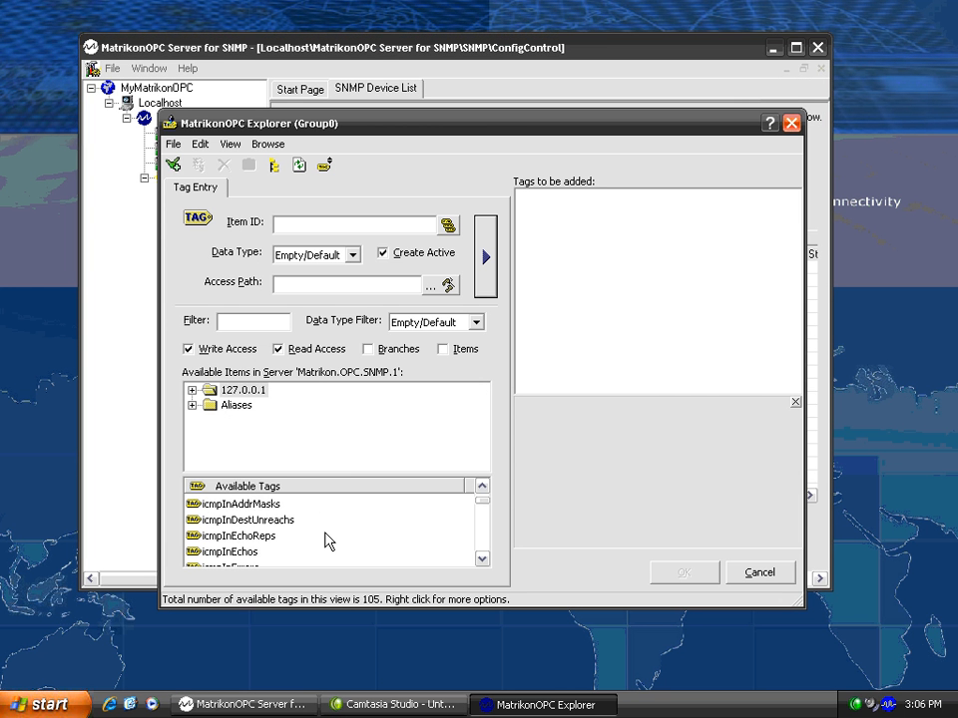
scroll("down", 3)
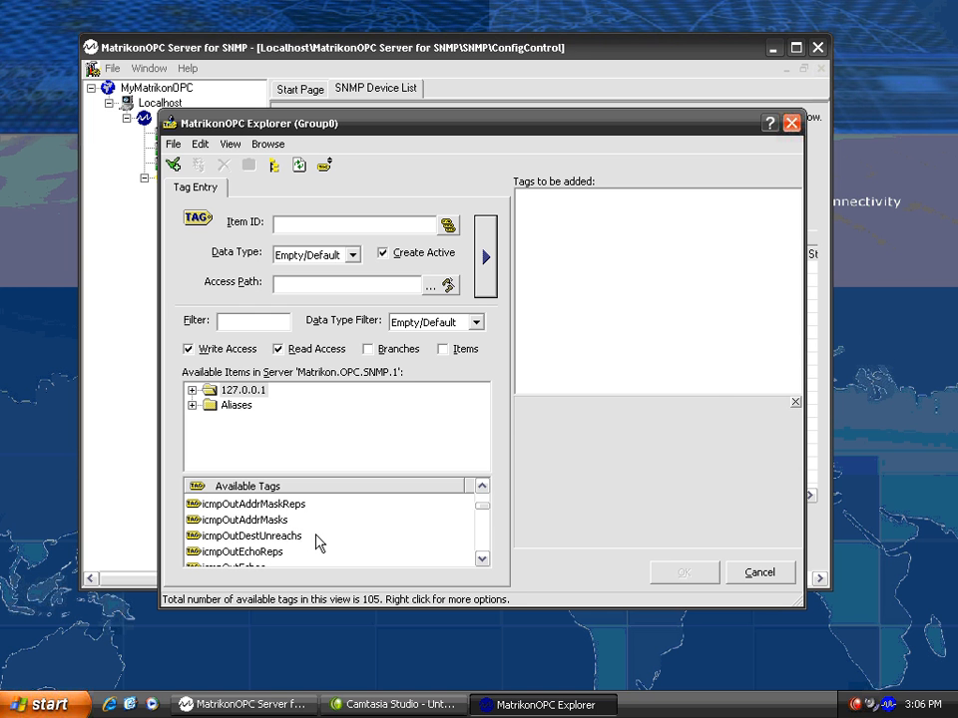
scroll("down", 3)
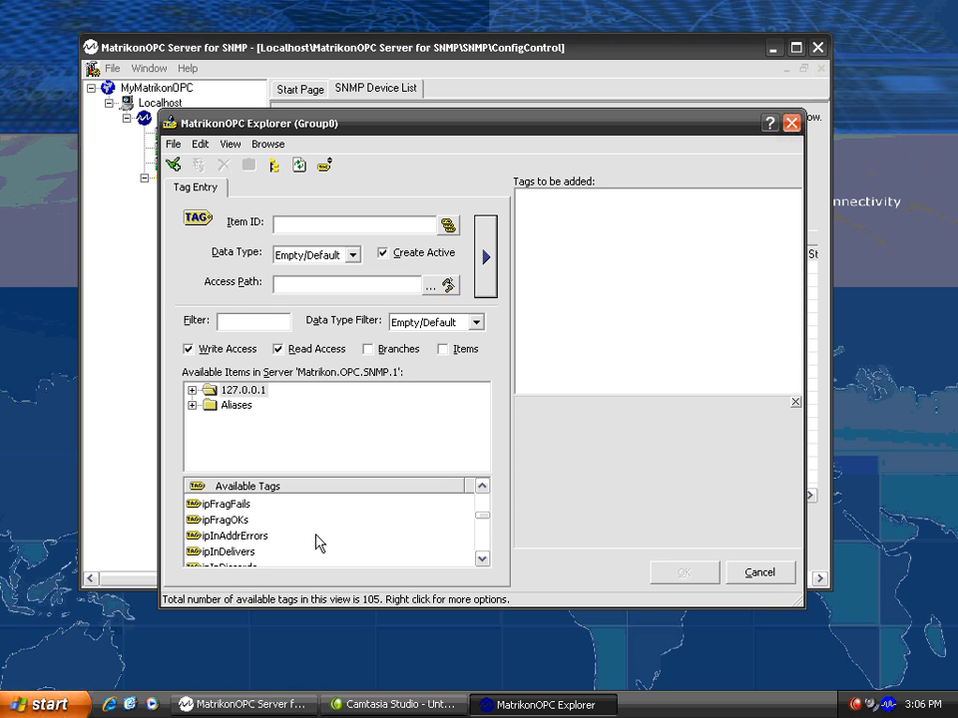
scroll("down", 3)
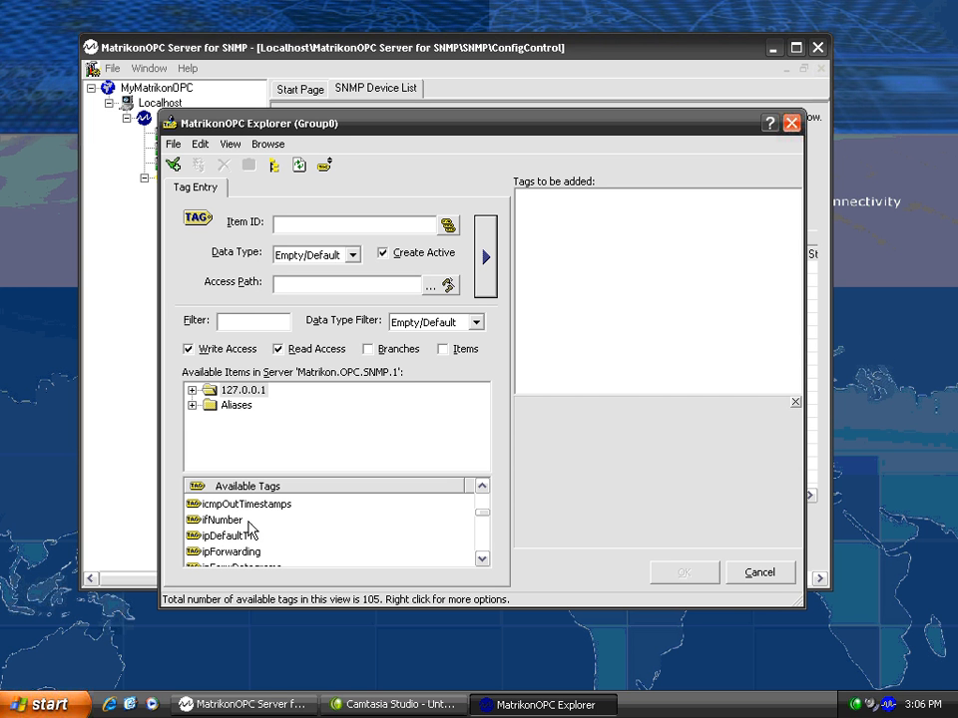
right_click(249, 529)
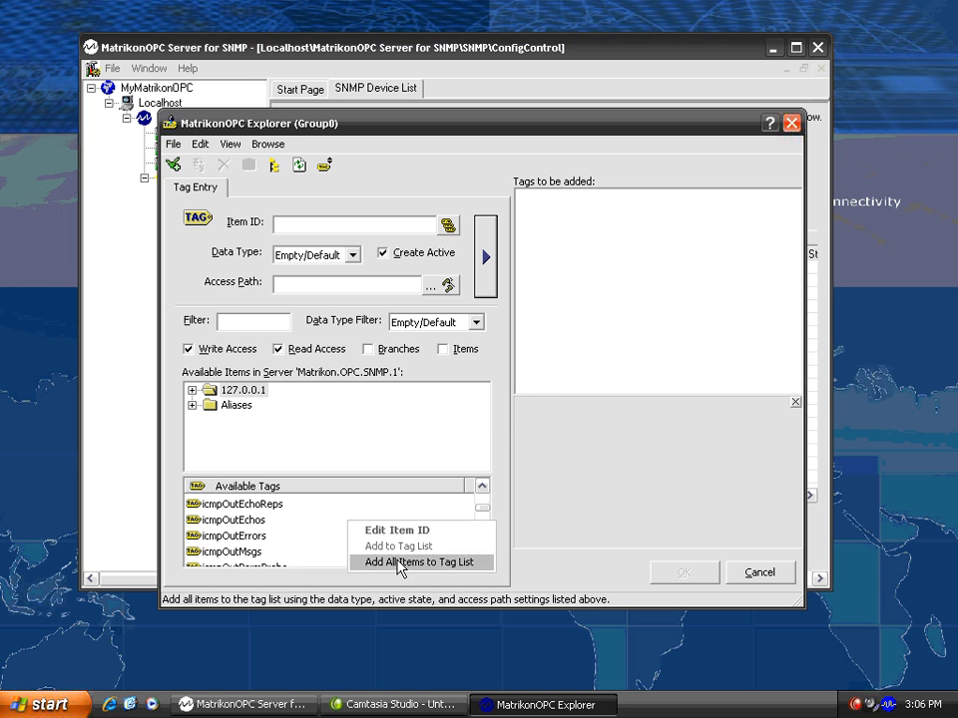
left_click(420, 562)
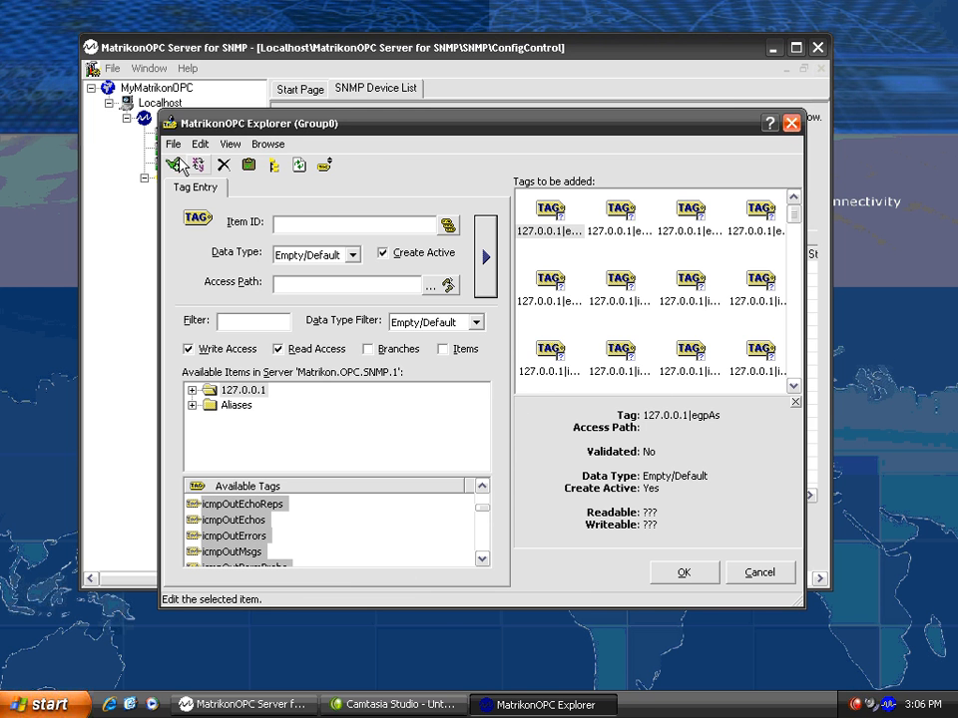
left_click(682, 571)
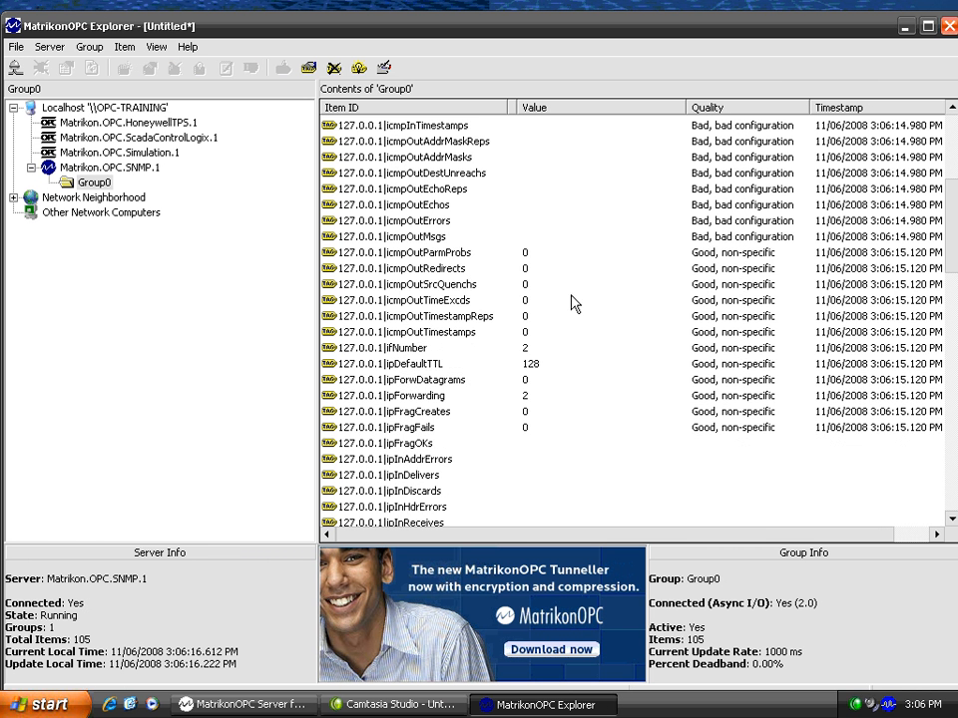
scroll("down", 3)
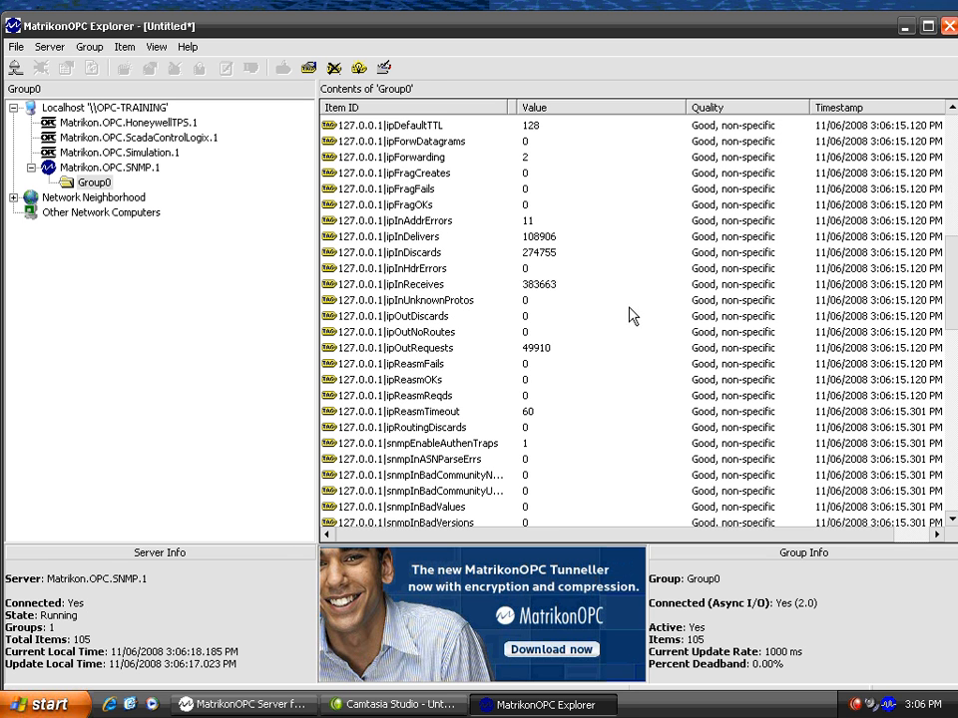